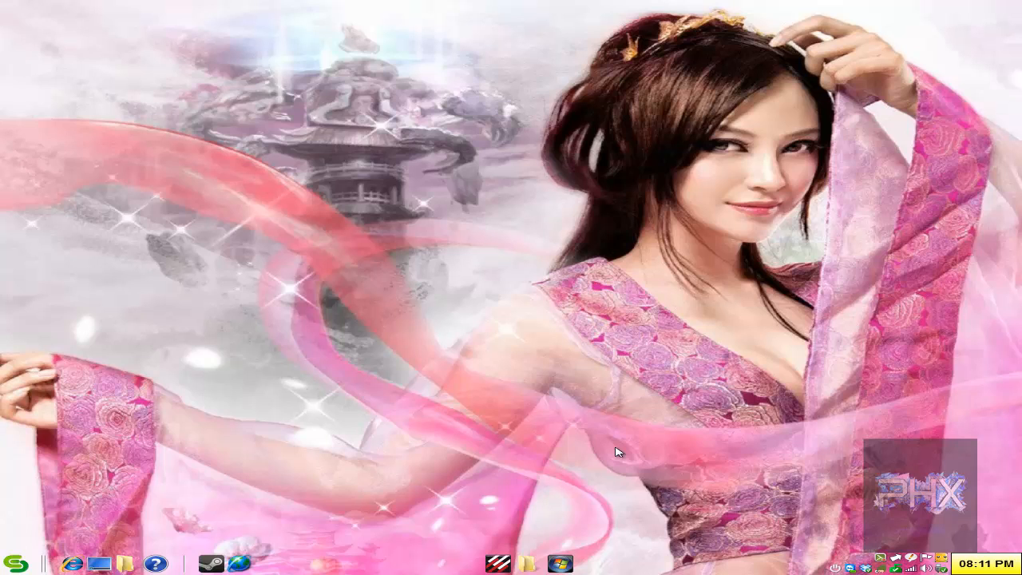
Step: Restore Tunngle and scroll through the Halo 2 Community Help how-to-play guide
left_click(498, 564)
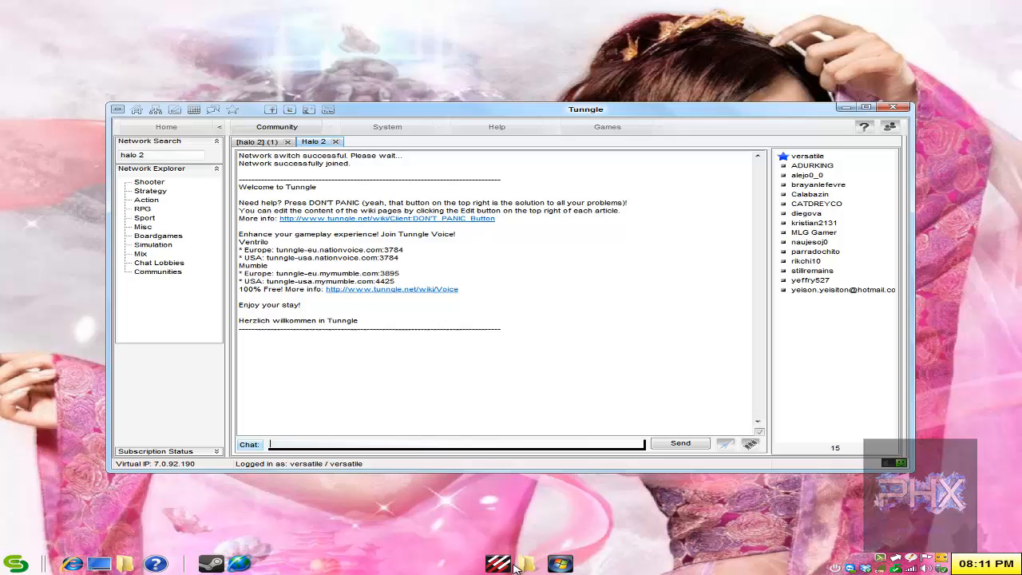
mouse_move(762, 235)
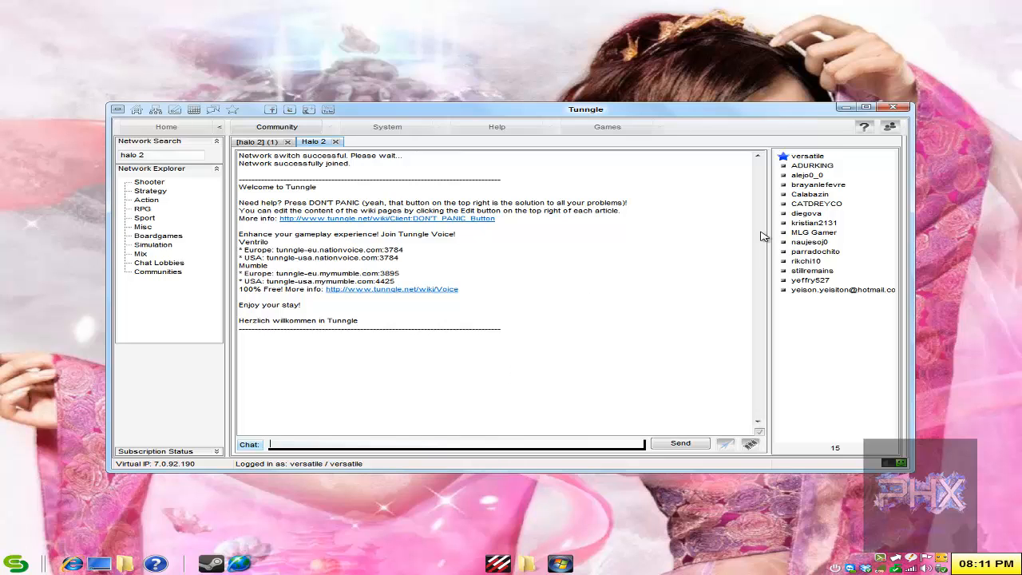
left_click(864, 127)
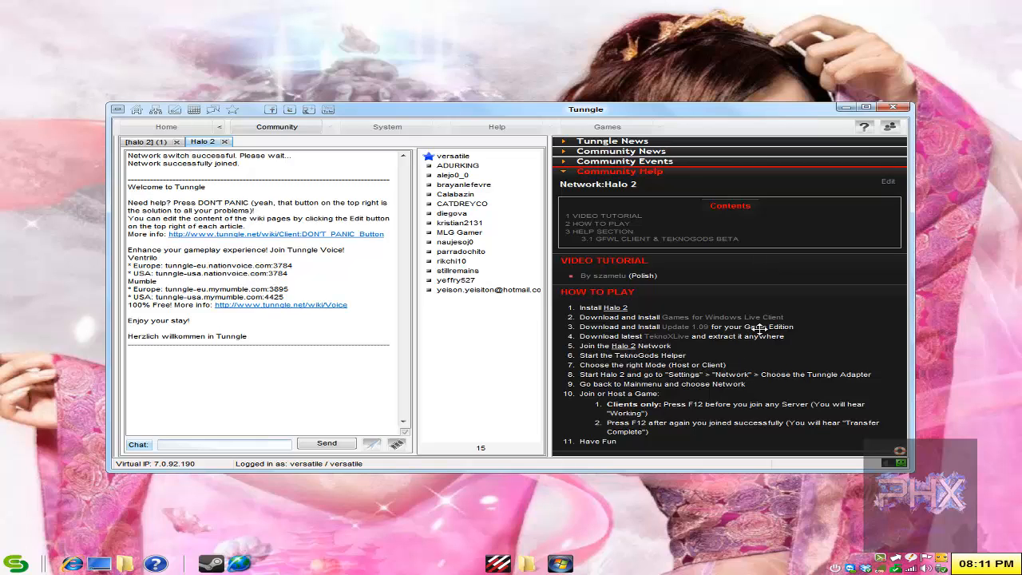
mouse_move(638, 415)
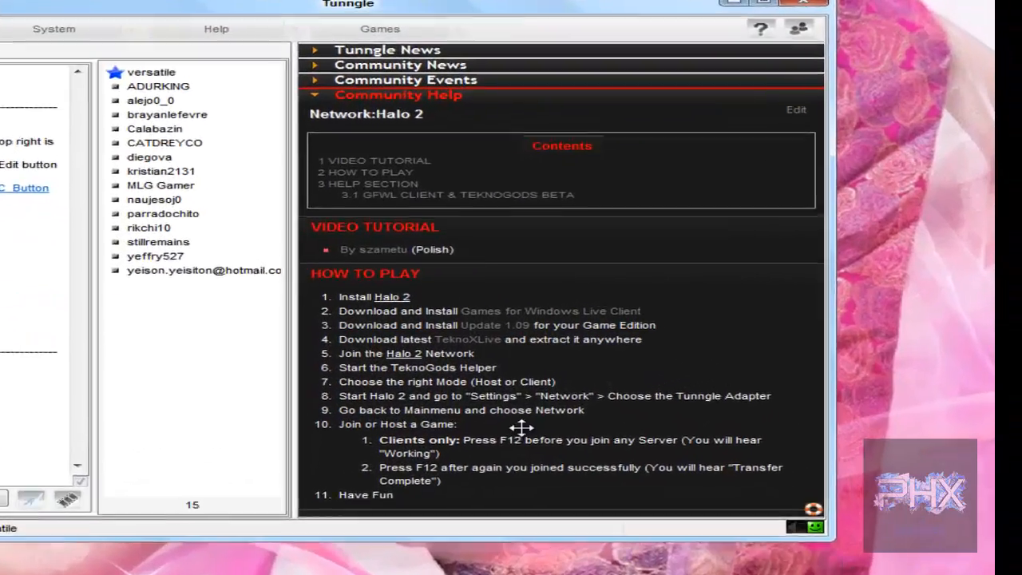
scroll("down", 3)
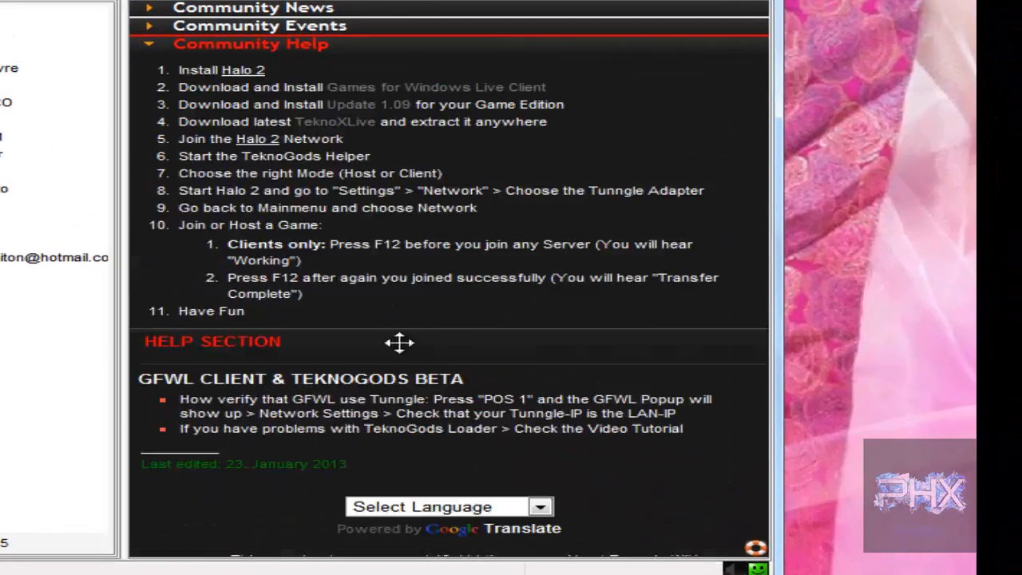
scroll("up", 3)
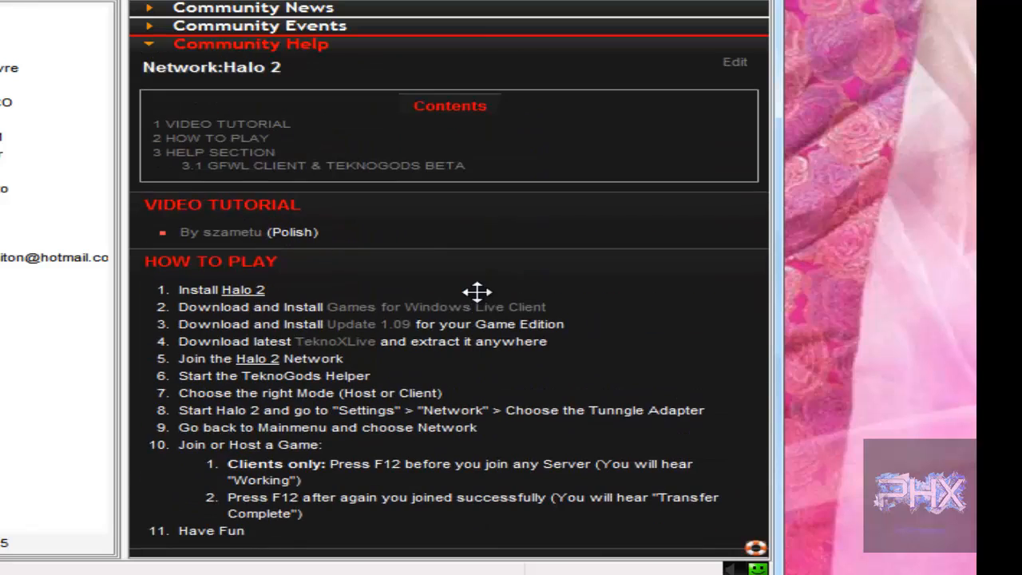
mouse_move(535, 280)
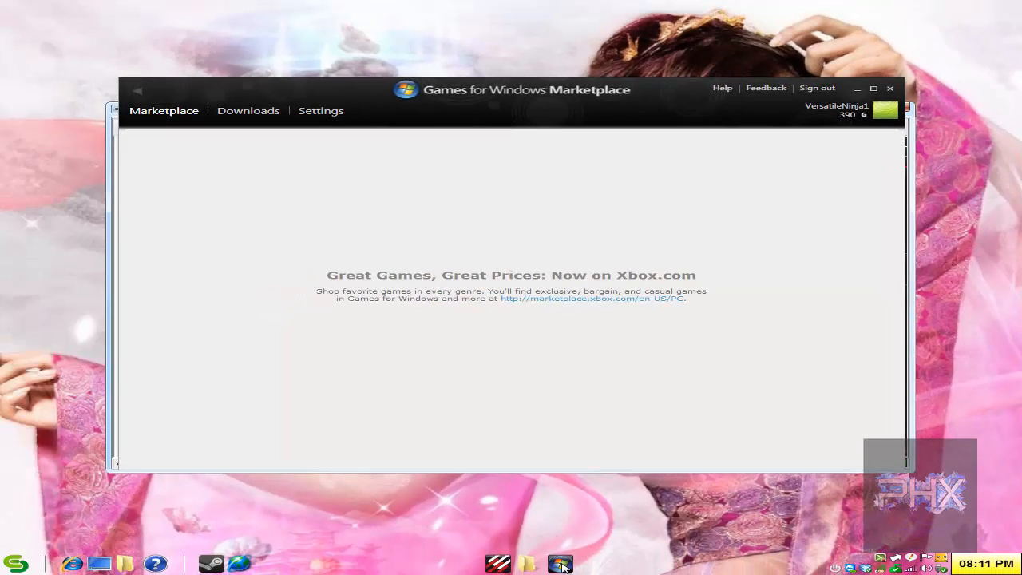
Step: Dismiss the Games for Windows Marketplace window from the taskbar
left_click(559, 564)
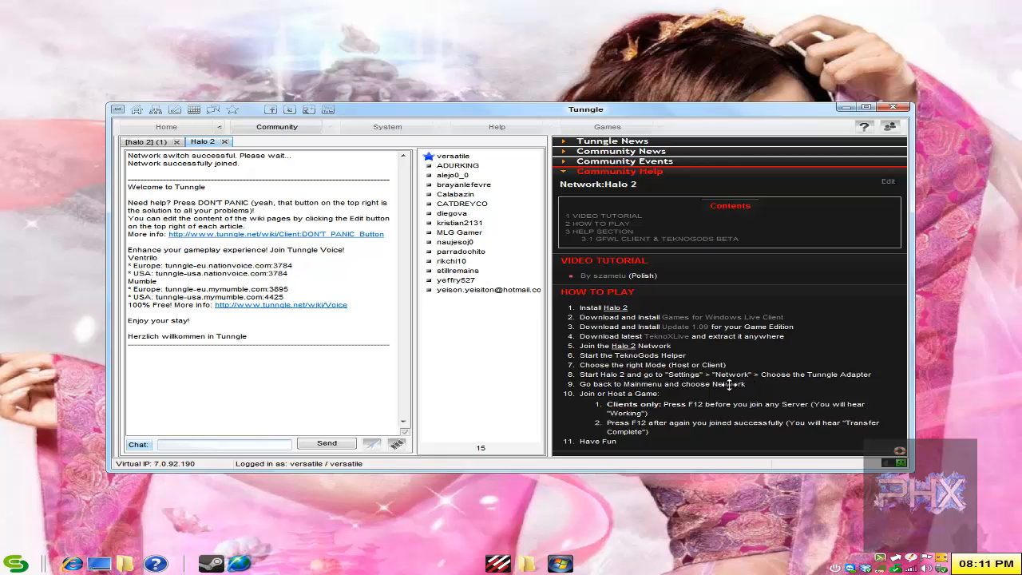
mouse_move(836, 126)
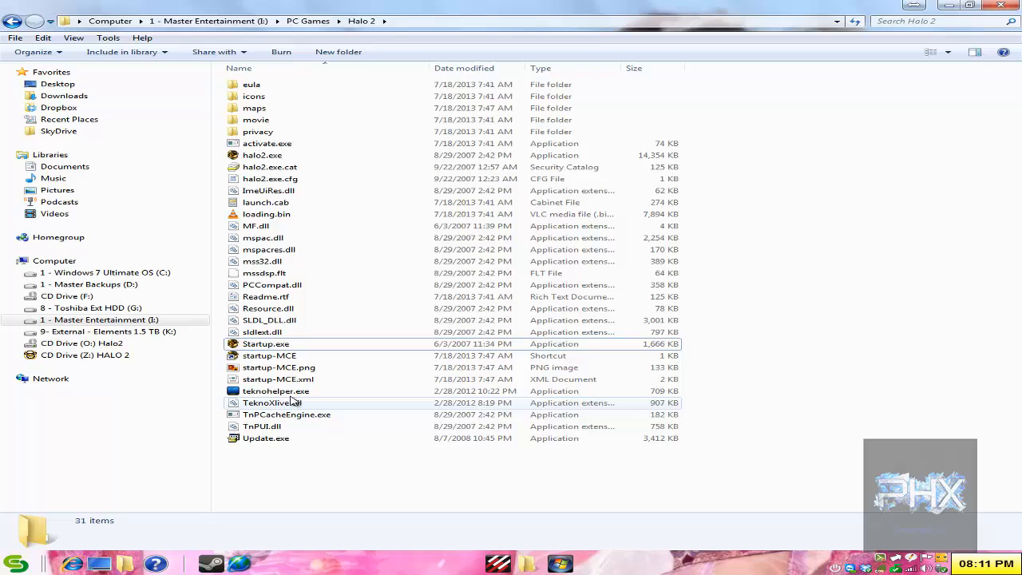
Step: Run teknohelper.exe from the Halo 2 install folder
left_click(276, 391)
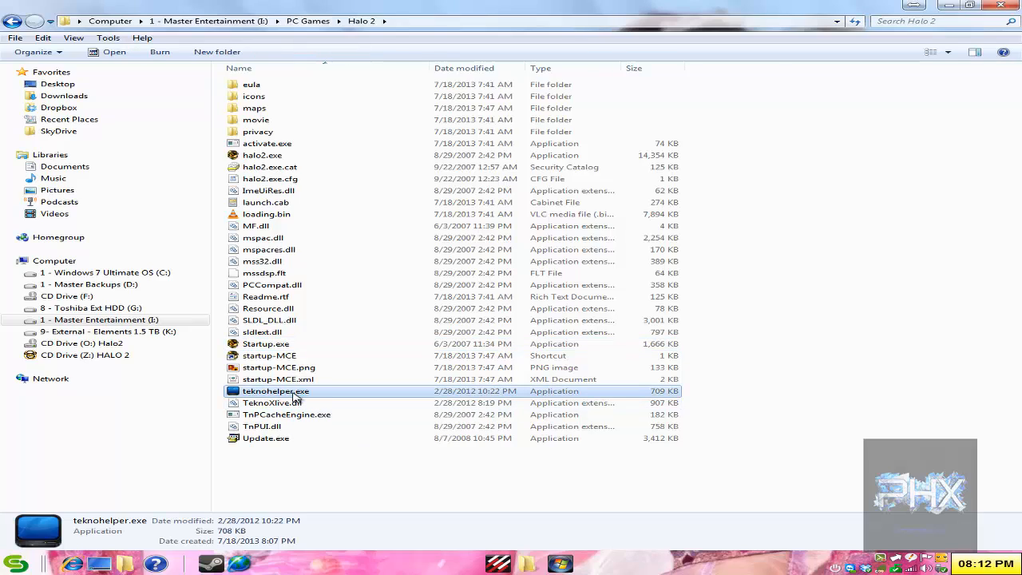
double_click(276, 391)
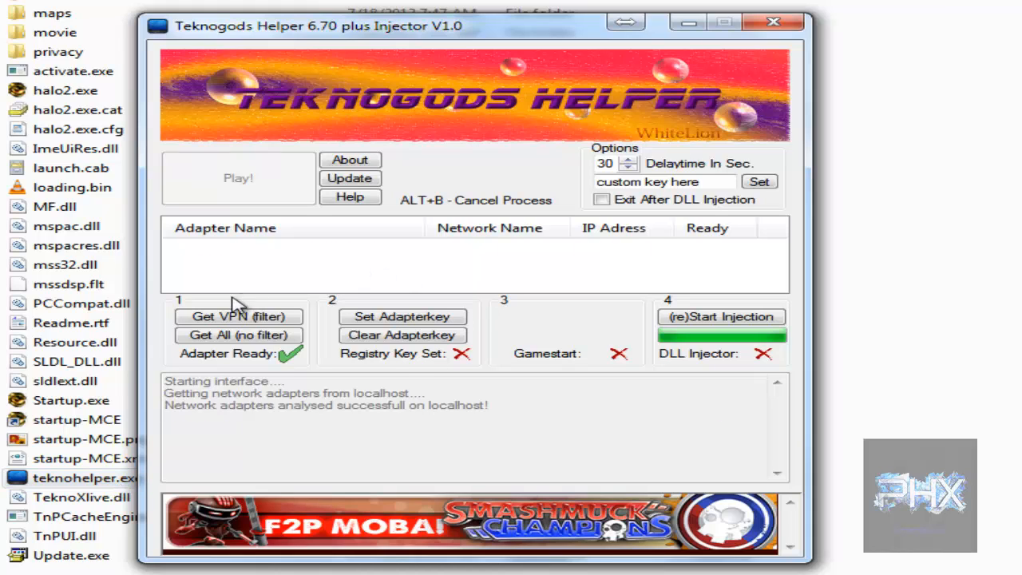
Step: Filter VPN adapters and set the Tunngle TAP adapter as the adapter key
left_click(238, 316)
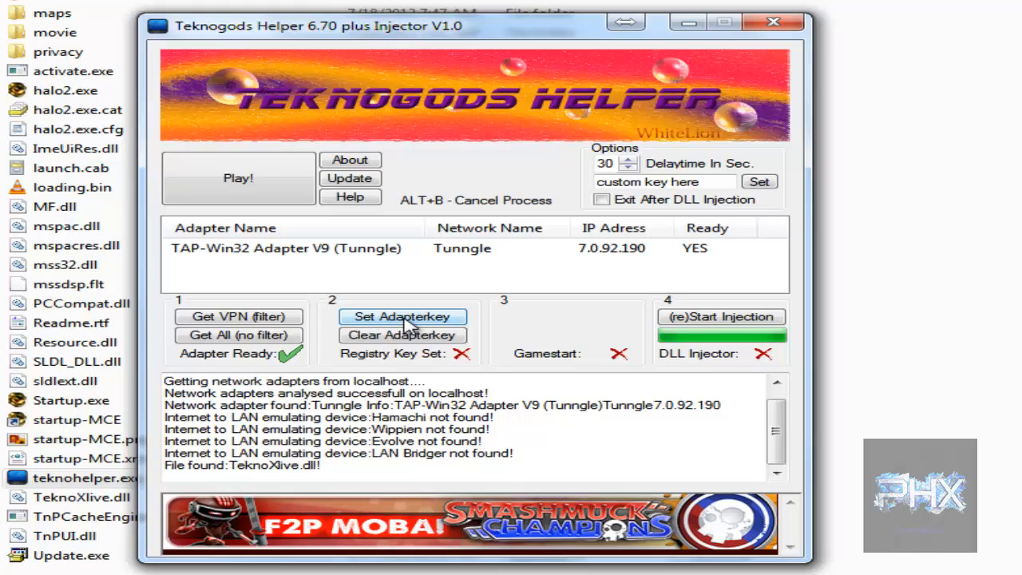
left_click(402, 316)
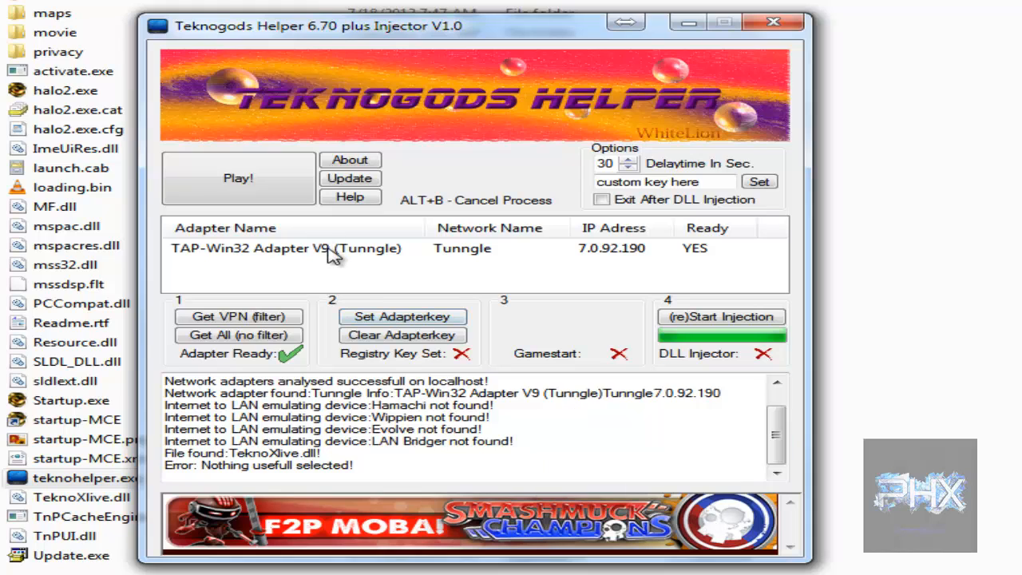
left_click(402, 316)
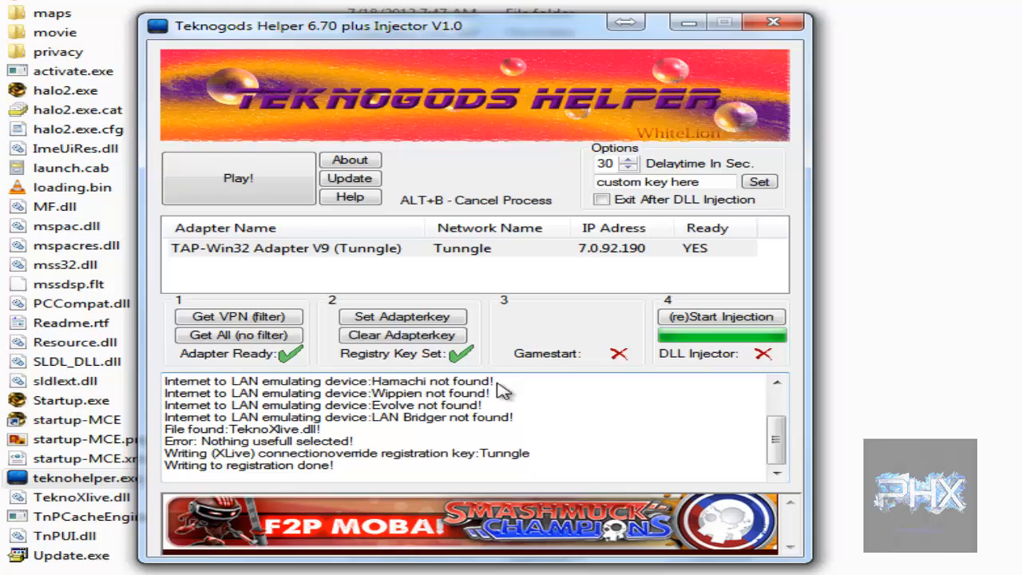
Step: Start the helper with Play! so it launches Halo 2
left_click(238, 178)
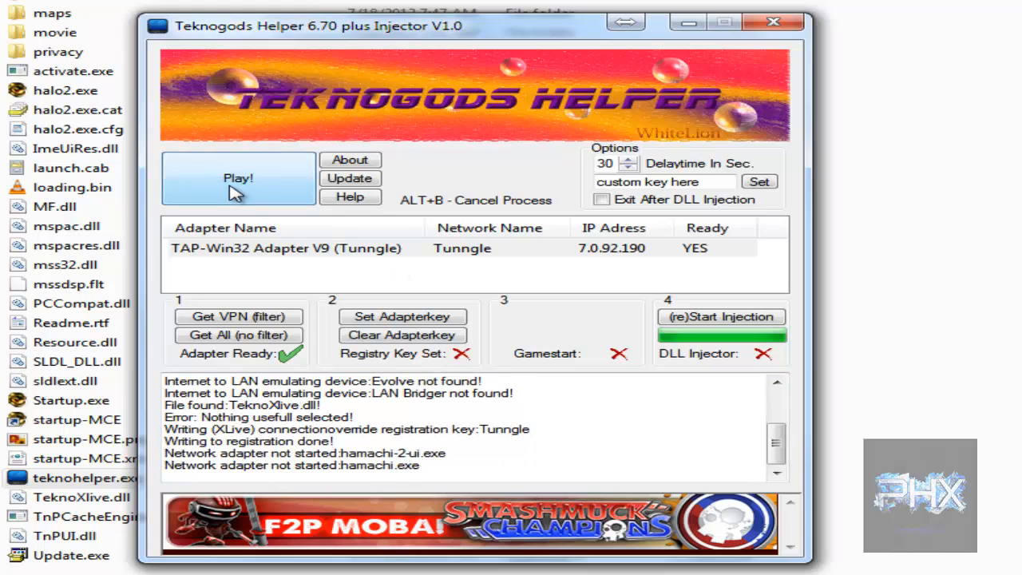
left_click(403, 317)
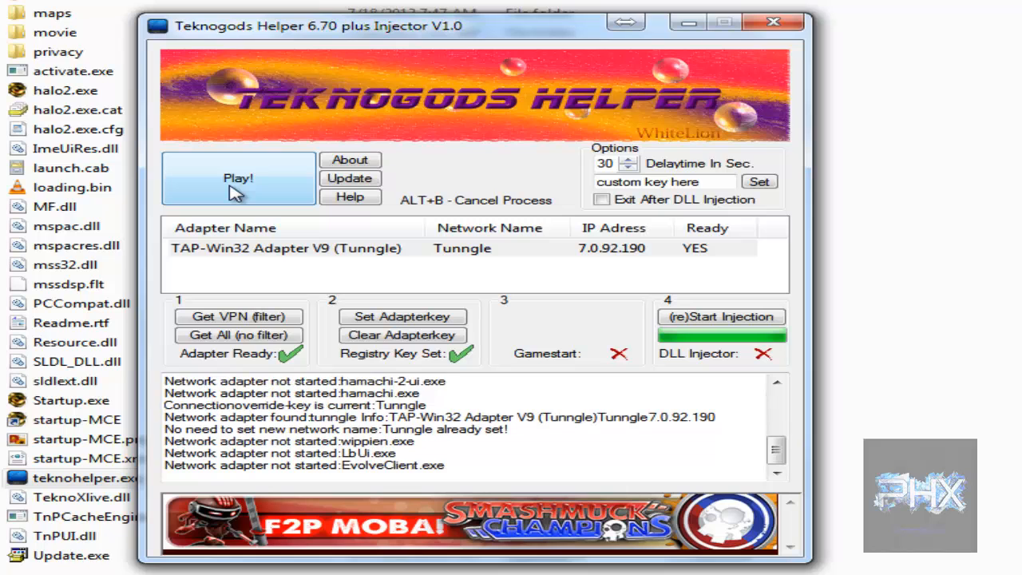
left_click(238, 177)
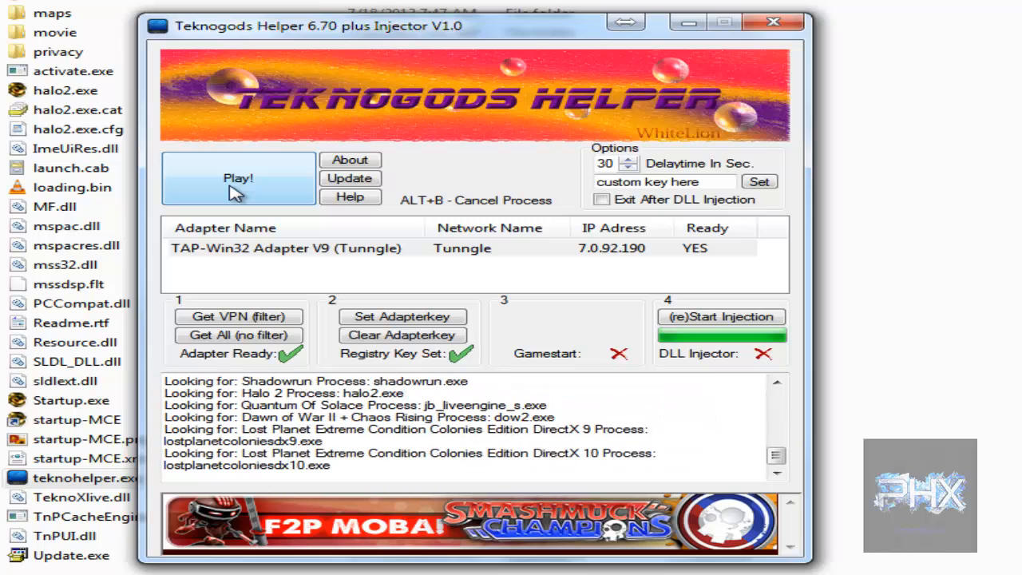
scroll("down", 3)
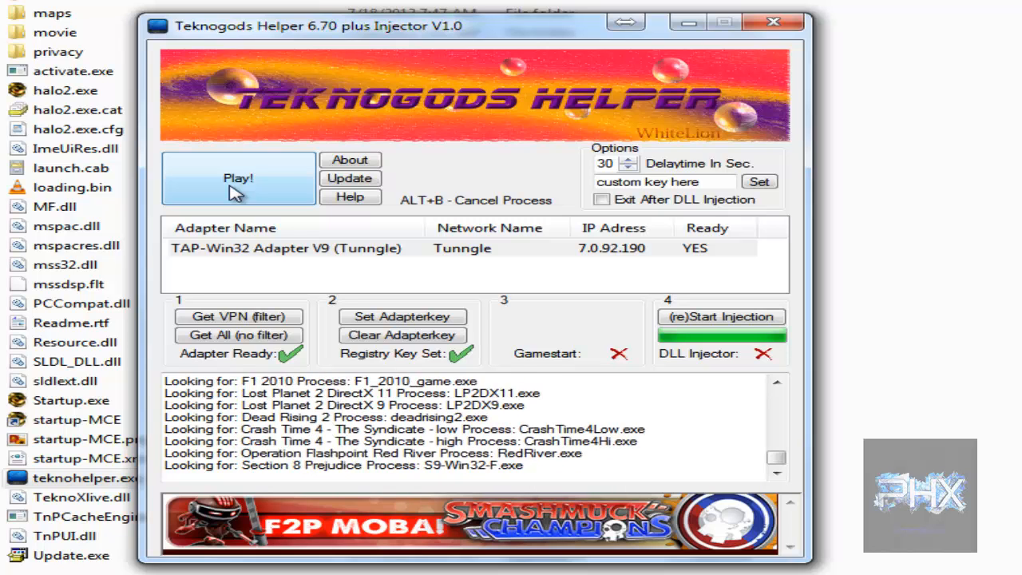
left_click(238, 177)
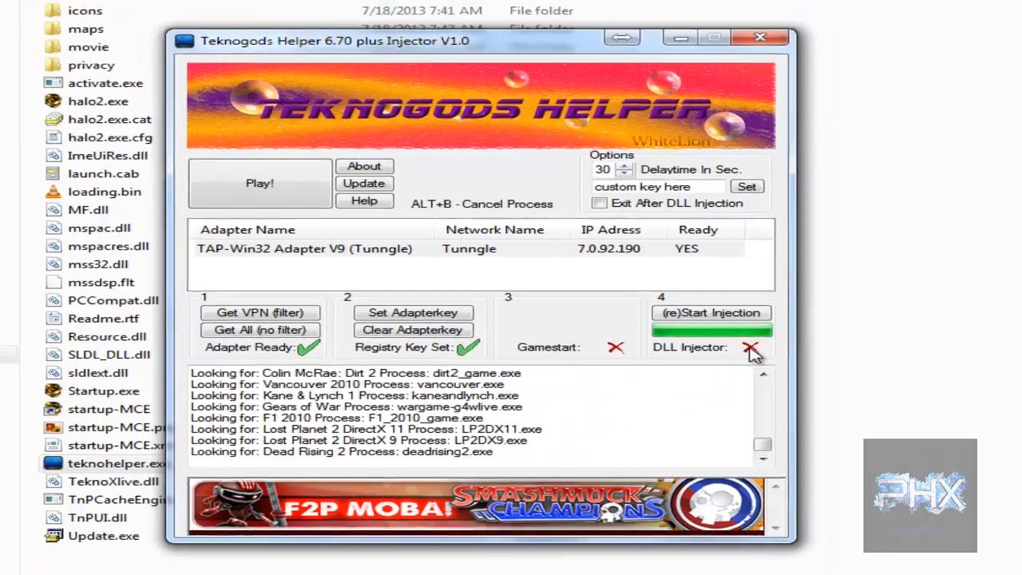
left_click(759, 37)
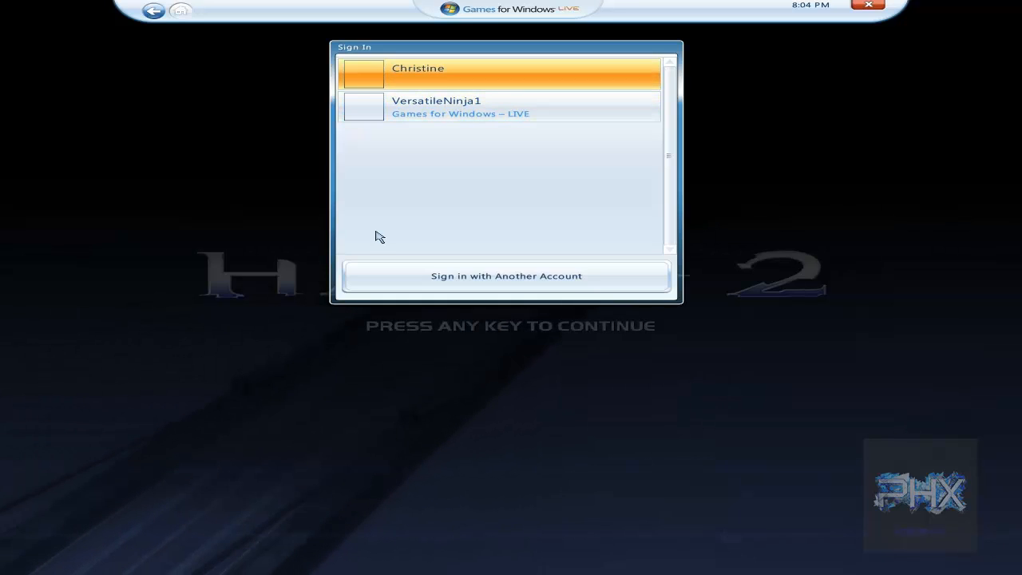
Step: Sign in with the LIVE profile, verify the Tunngle adapter override, and open Settings
left_click(506, 72)
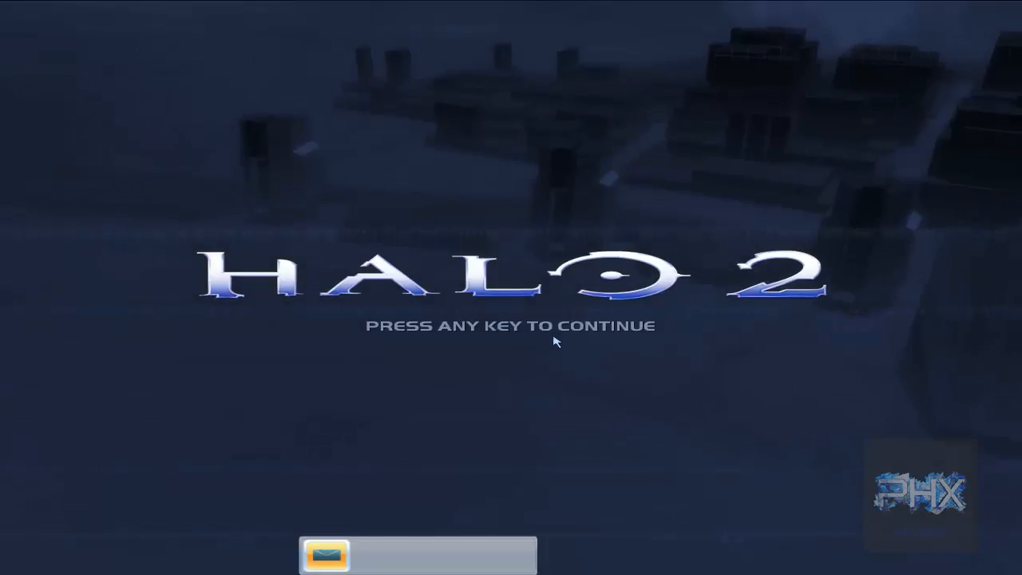
key("space")
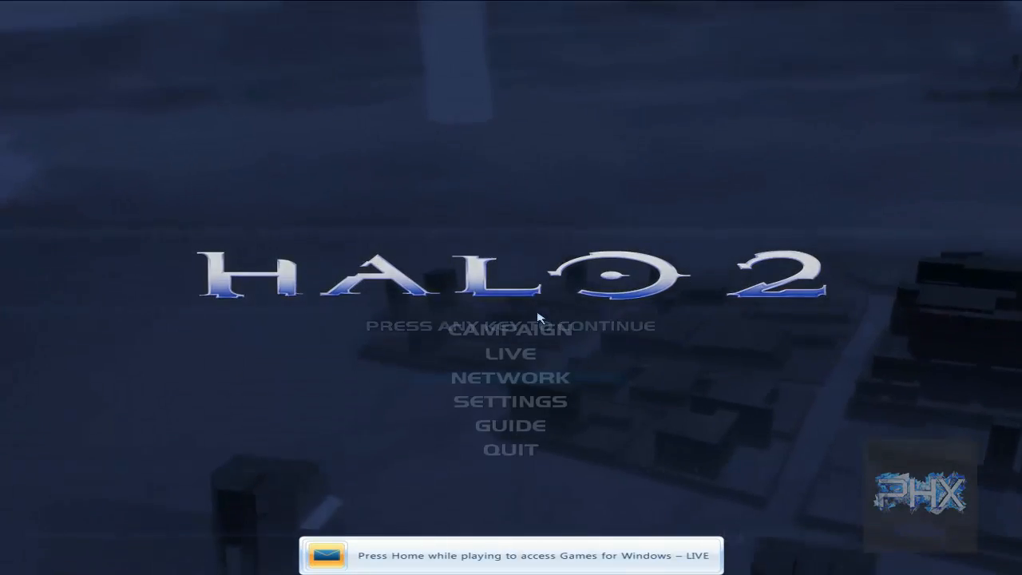
key("Home")
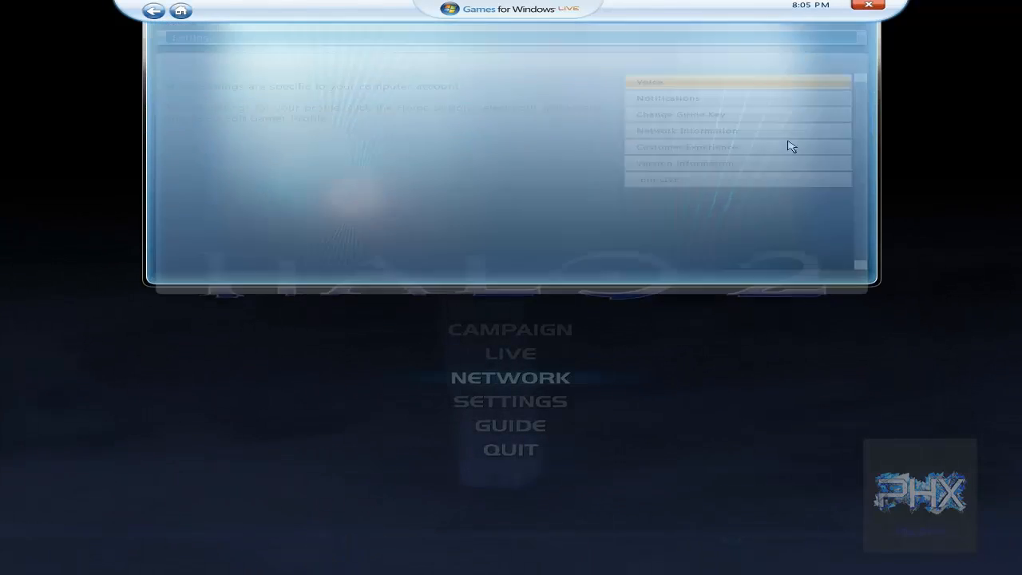
left_click(684, 130)
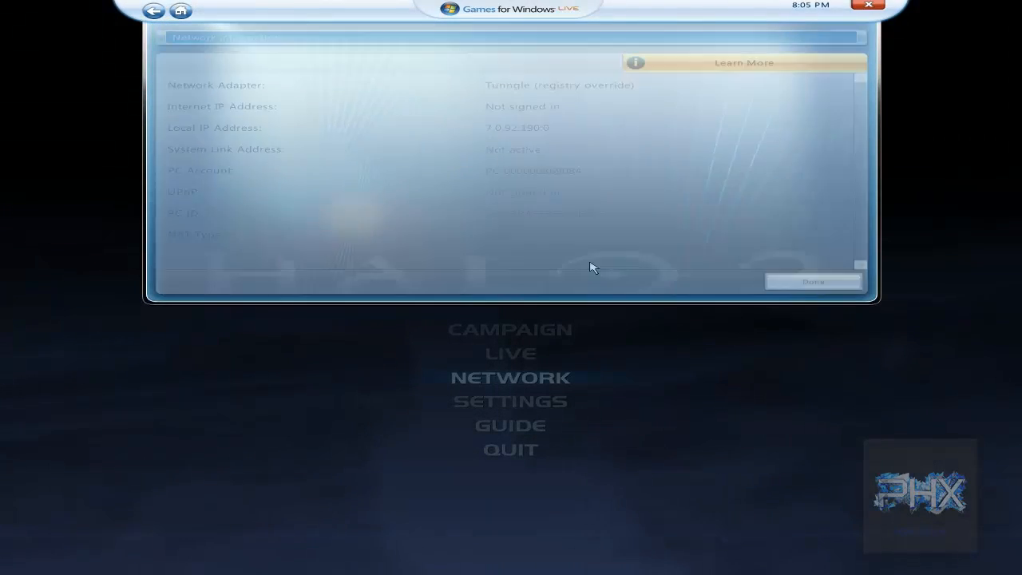
left_click(812, 281)
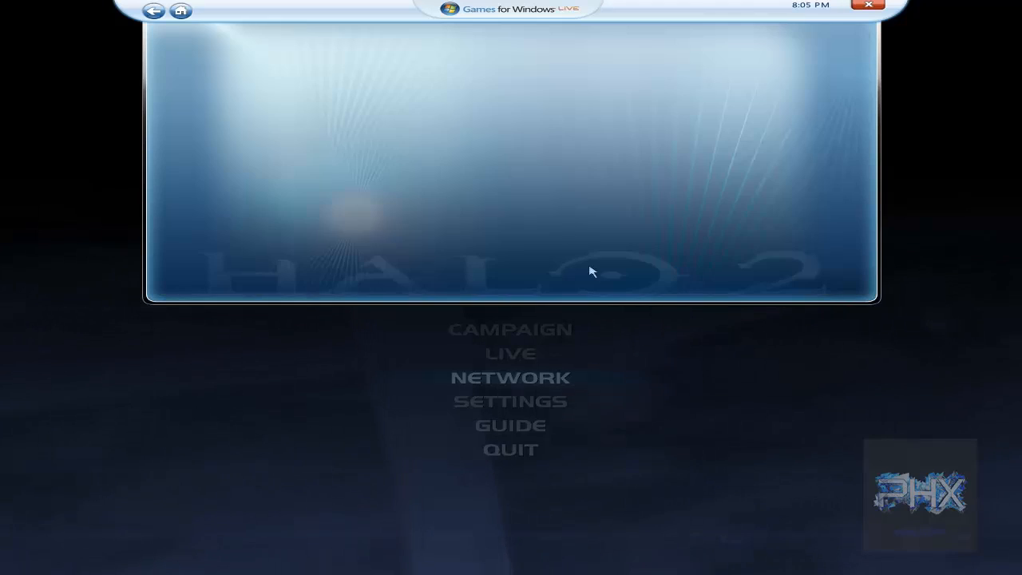
left_click(510, 401)
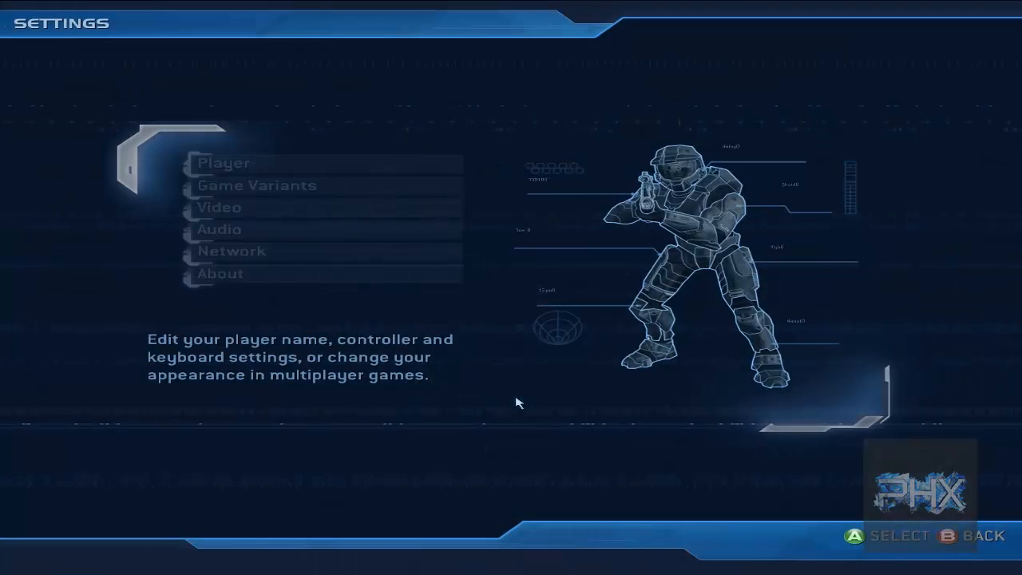
Step: Select the Tunngle adapter in Network settings and dismiss the unable-to-join message
left_click(248, 251)
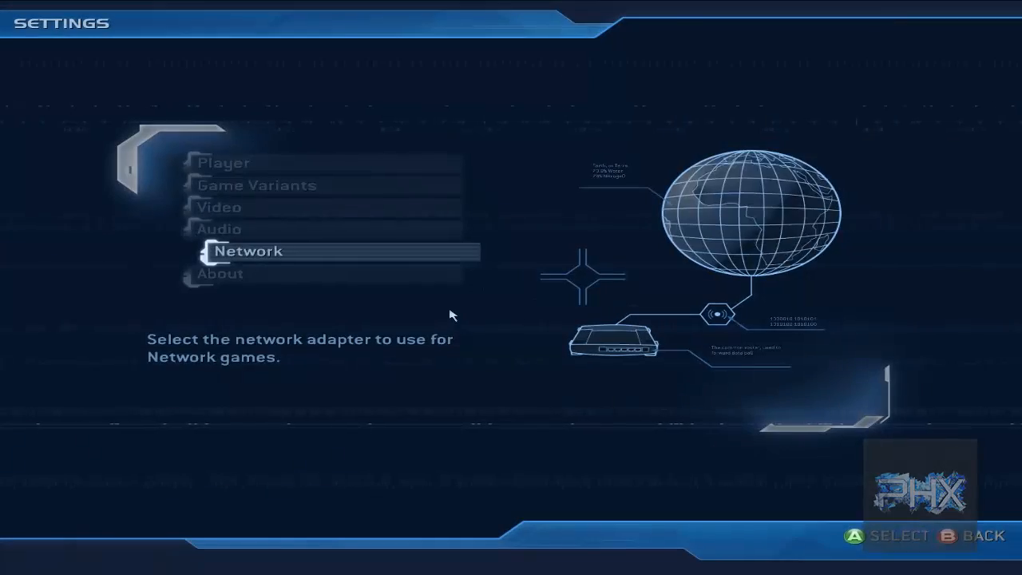
left_click(248, 251)
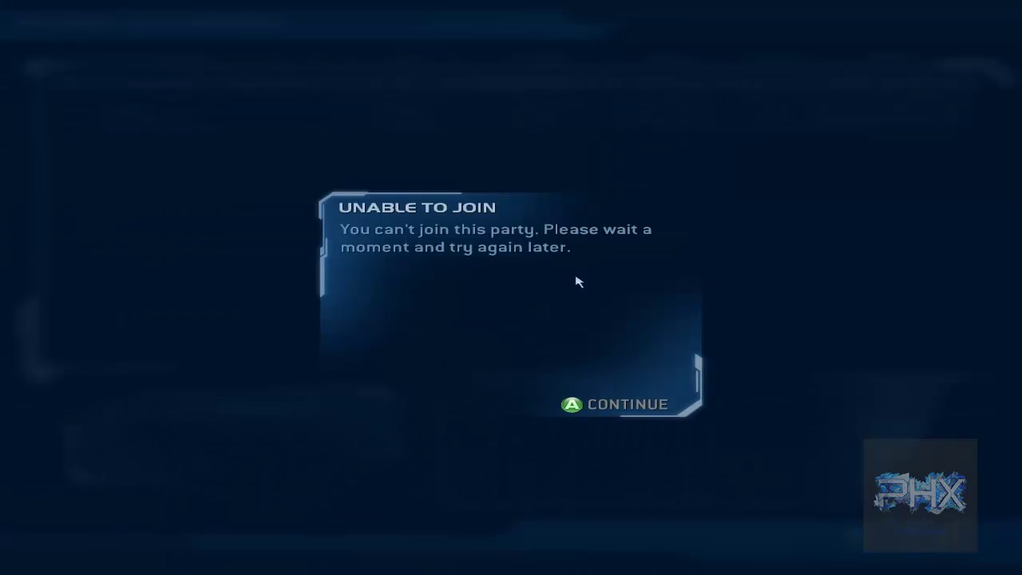
left_click(615, 403)
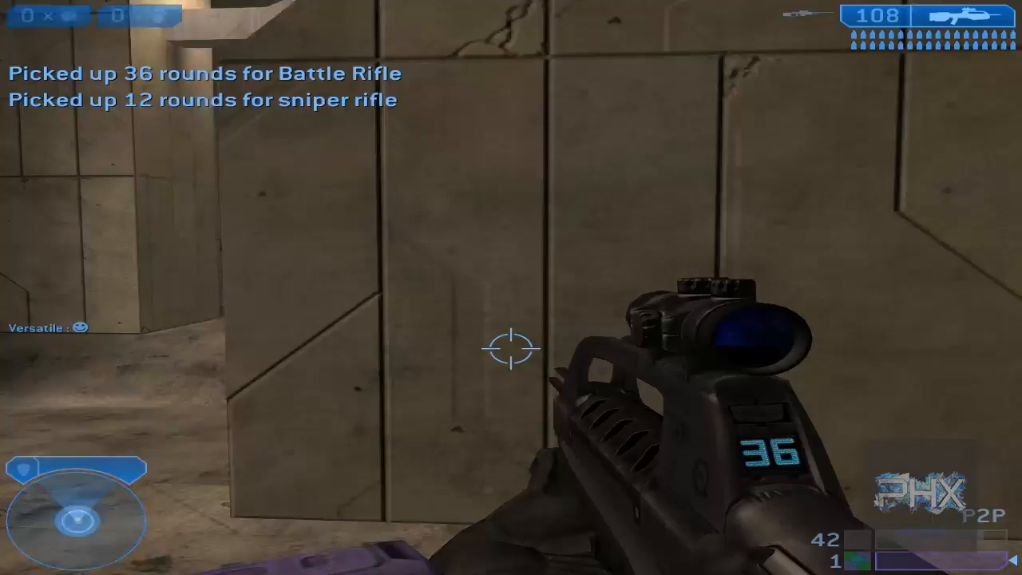
Step: Move through the tunnel firing the Battle Rifle
left_click(511, 349)
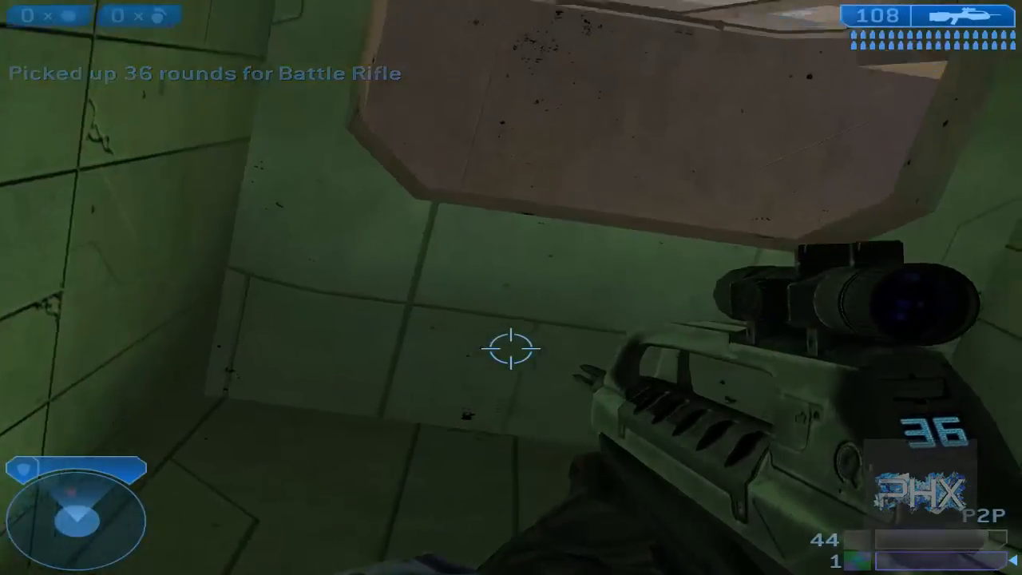
left_click(511, 345)
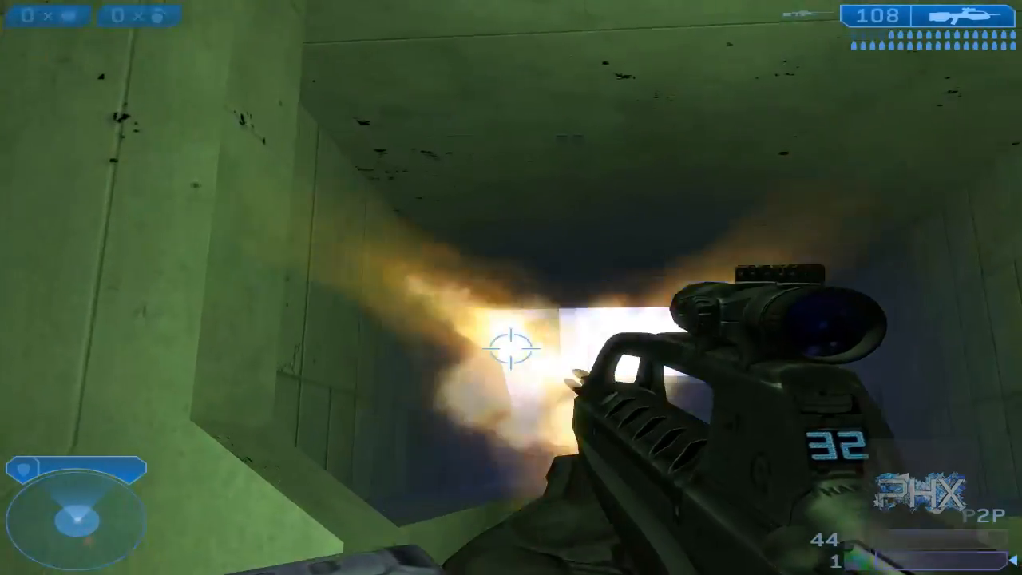